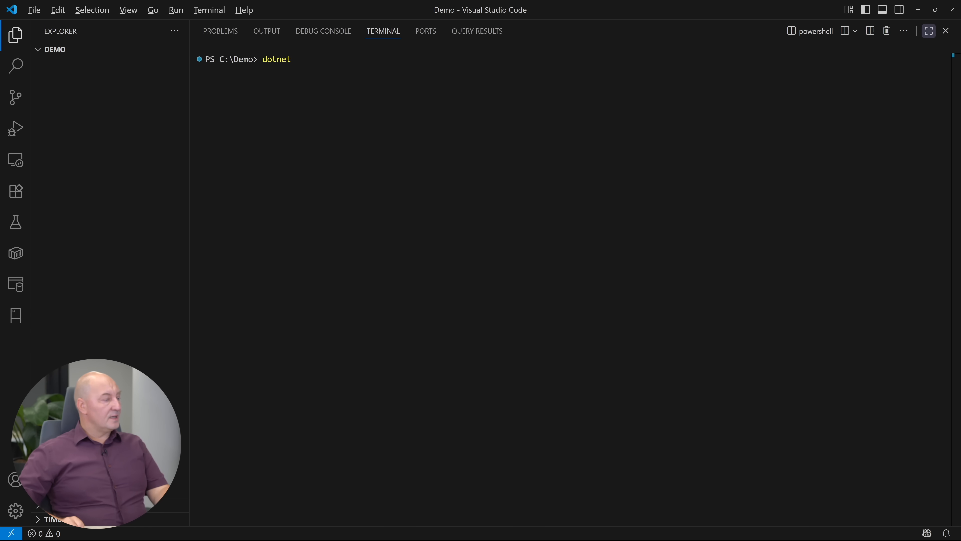
Start dotnet fsi and define let add x y = x + y
text(fsi)
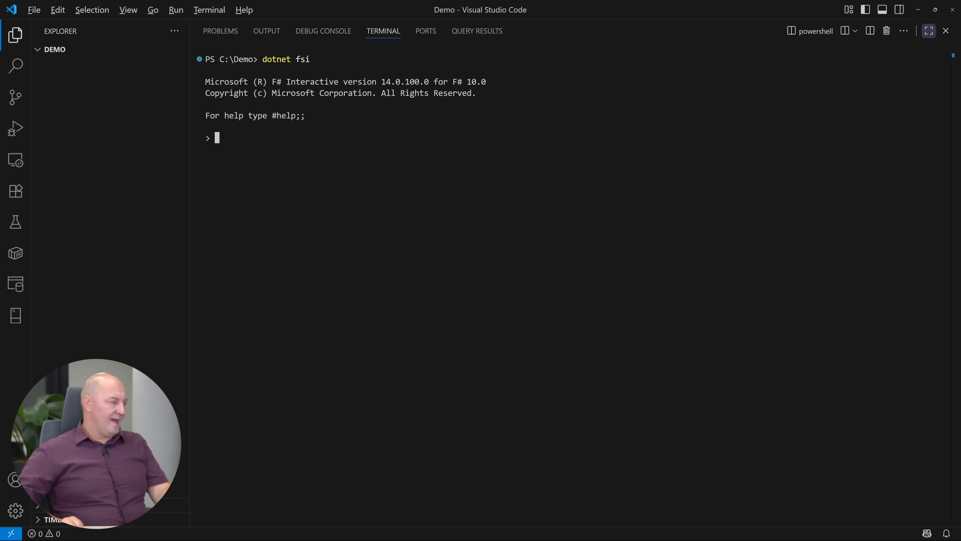
text(let add x y = x +)
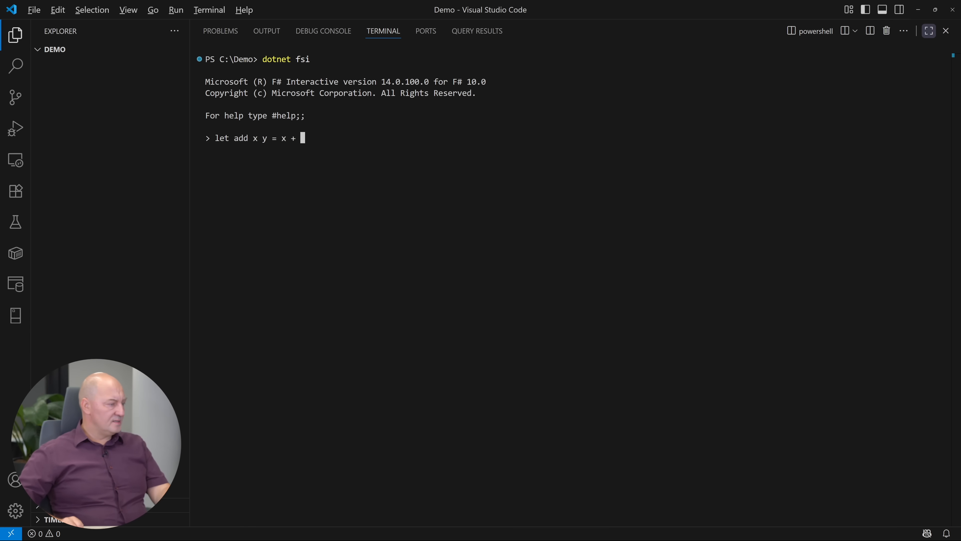
text(y;;)
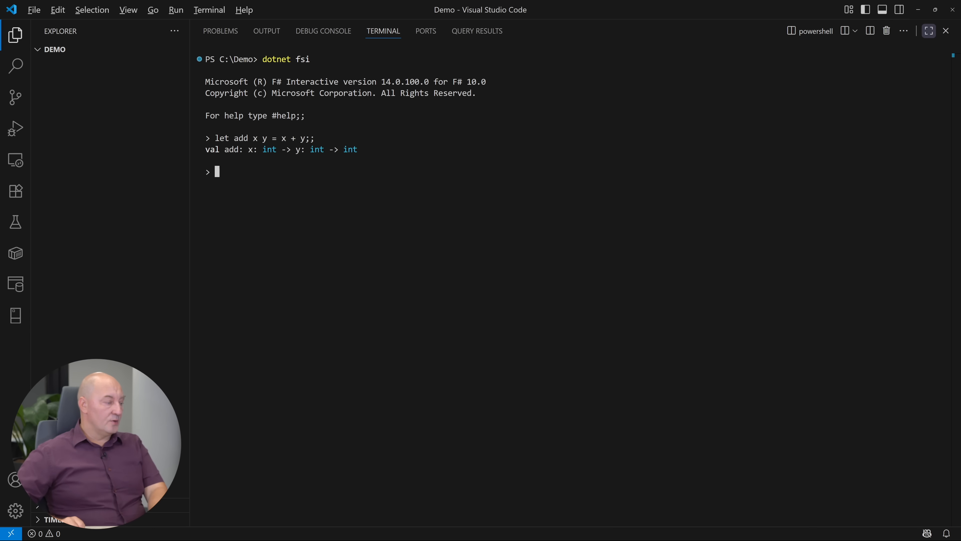
Define let add1 = add 1 and evaluate add1 5
text(let add1 = add 1;;)
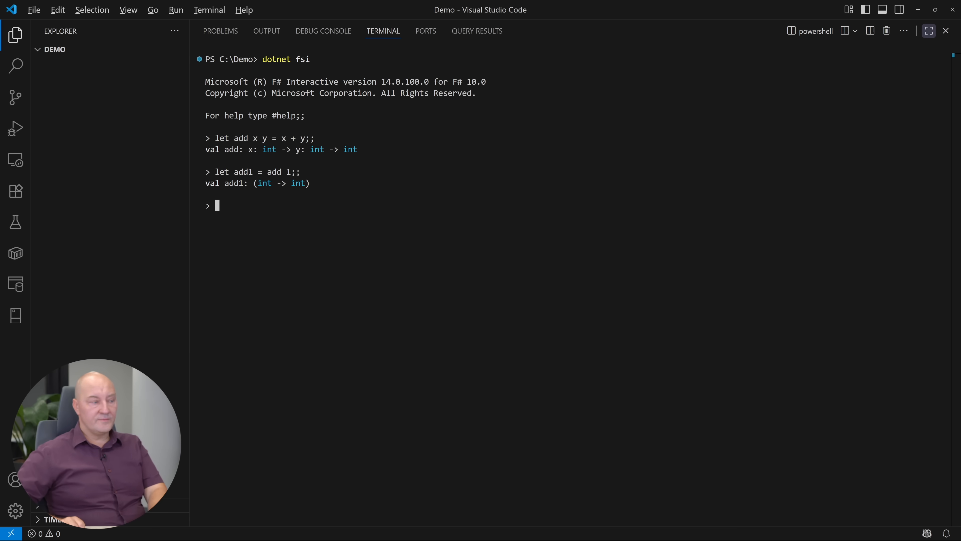
text(add1 5;;)
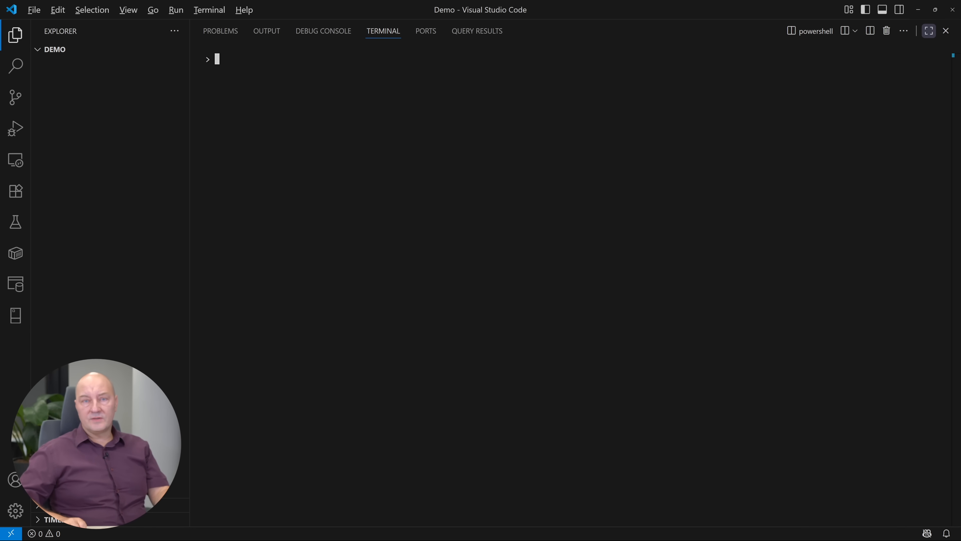
Evaluate cmp to print the Big Time AI Startup company record with its addresses
text(cmp;;)
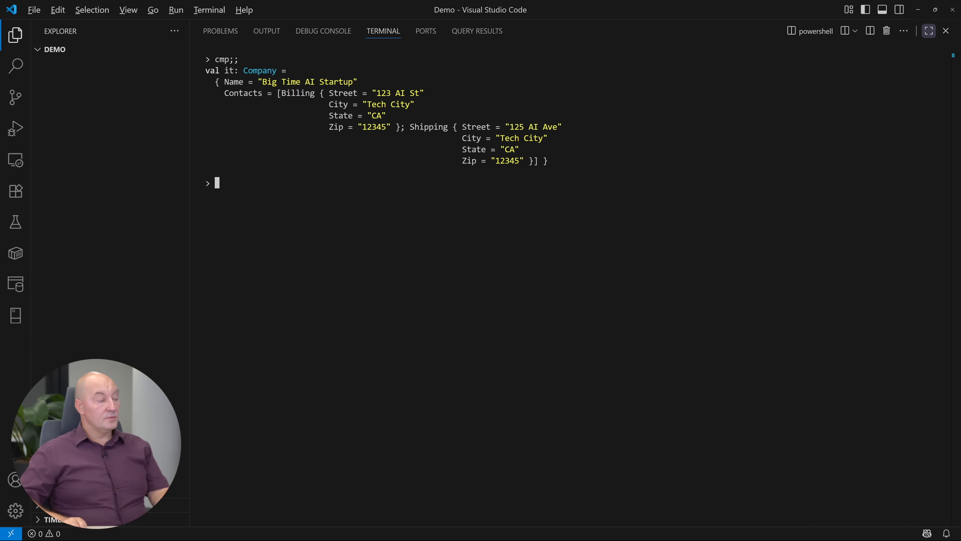
Define getLabel returning [ address.Street; $"{address.Zip} {address.City}"; address.State ]
text(let getLabel address =)
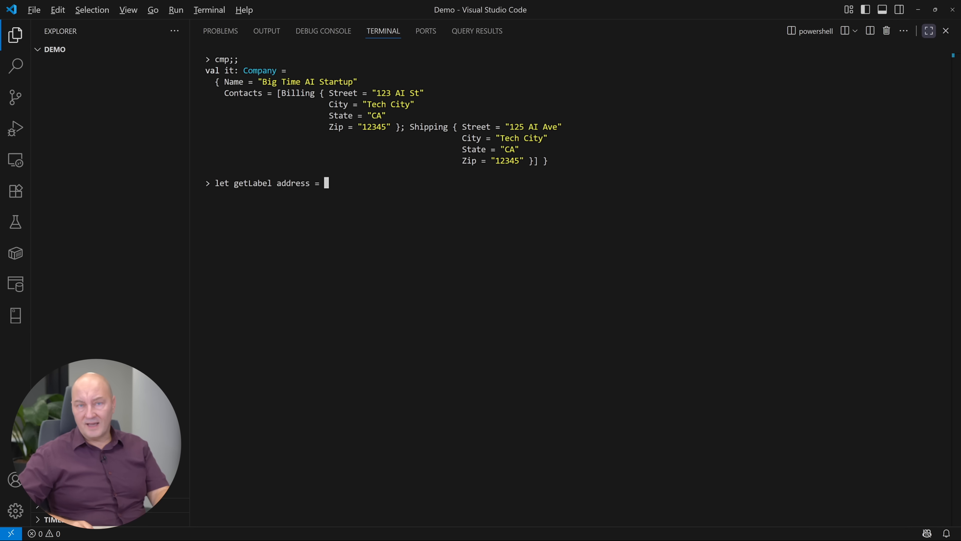
text([)
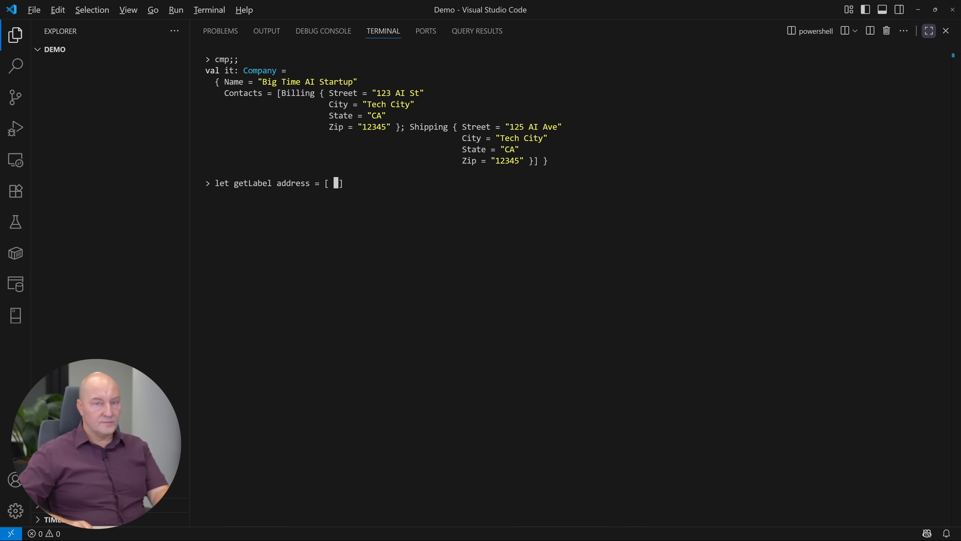
text(address.Street)
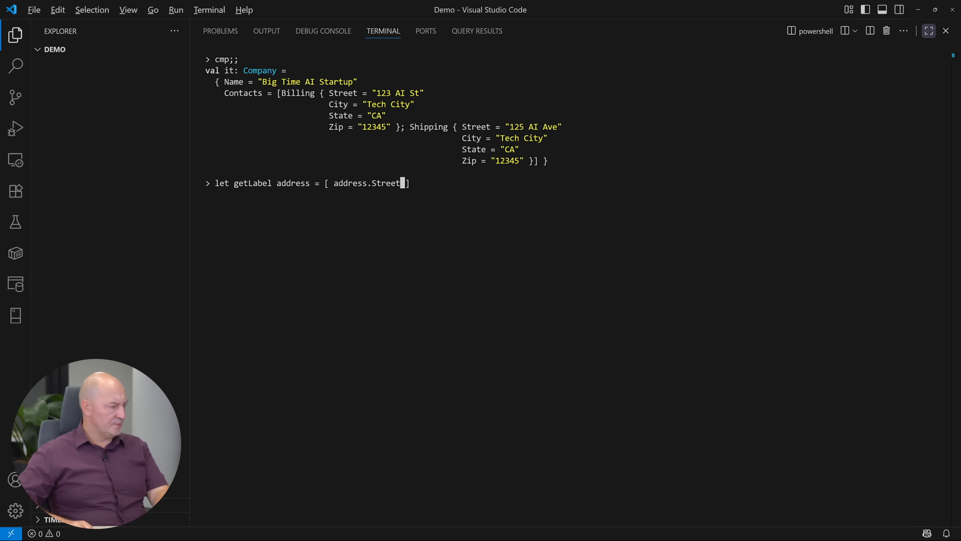
text(; $"{address.Zip} {address.City}"; address.State)
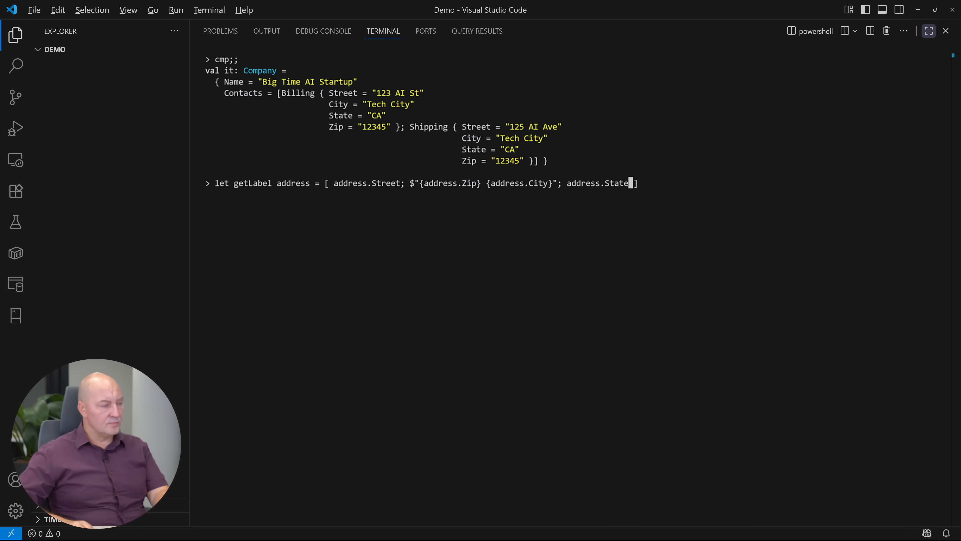
text(];;)
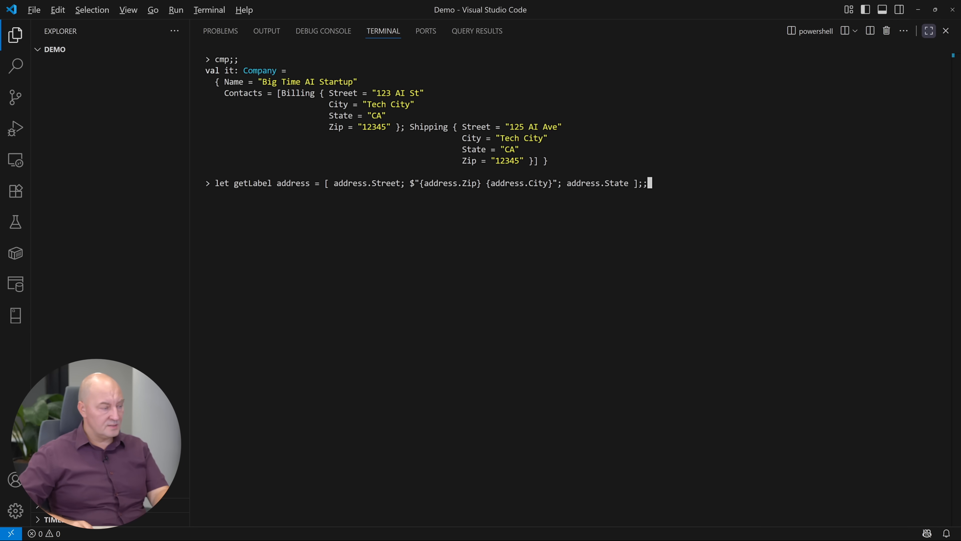
key(Enter)
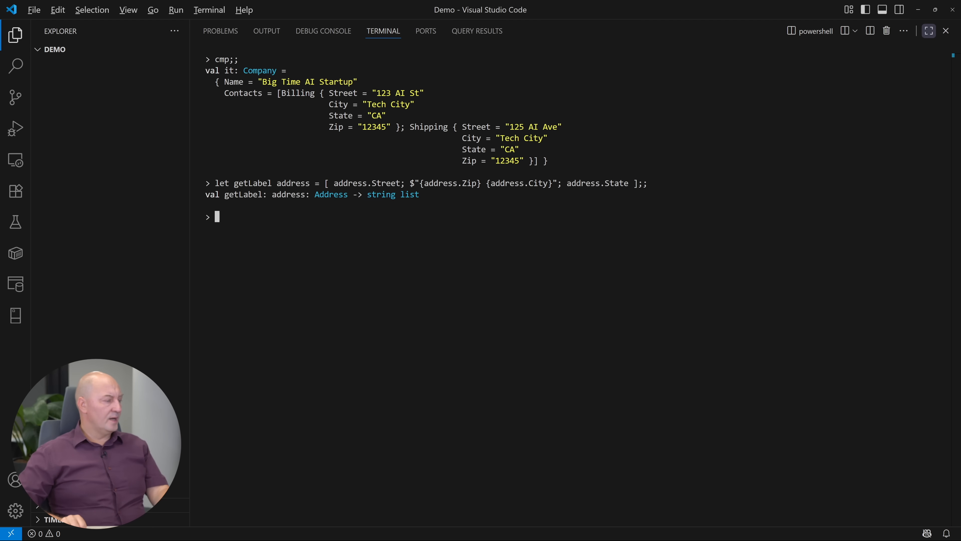
Evaluate getLabel hq and getLabel ship to get their string-list labels
text(getLabel hq;;)
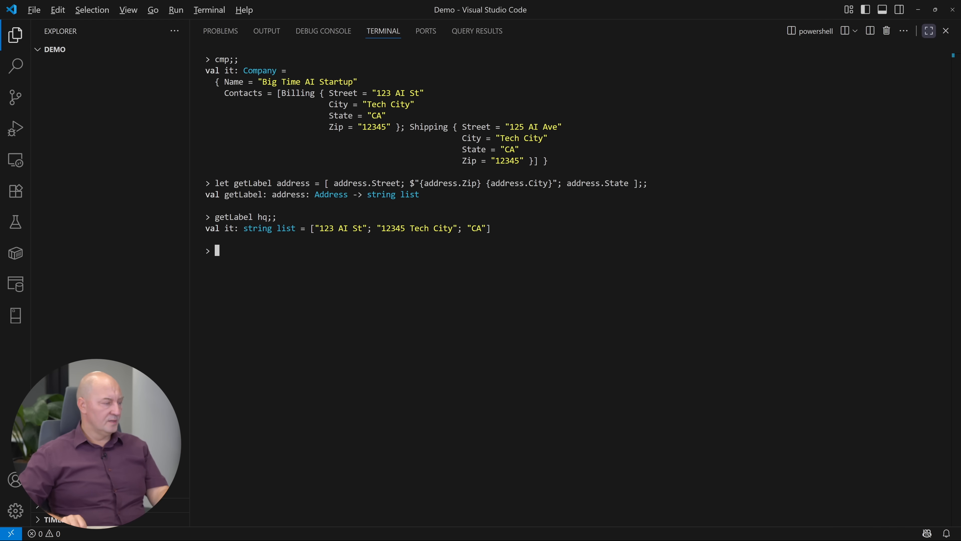
text(getLabel ship;;)
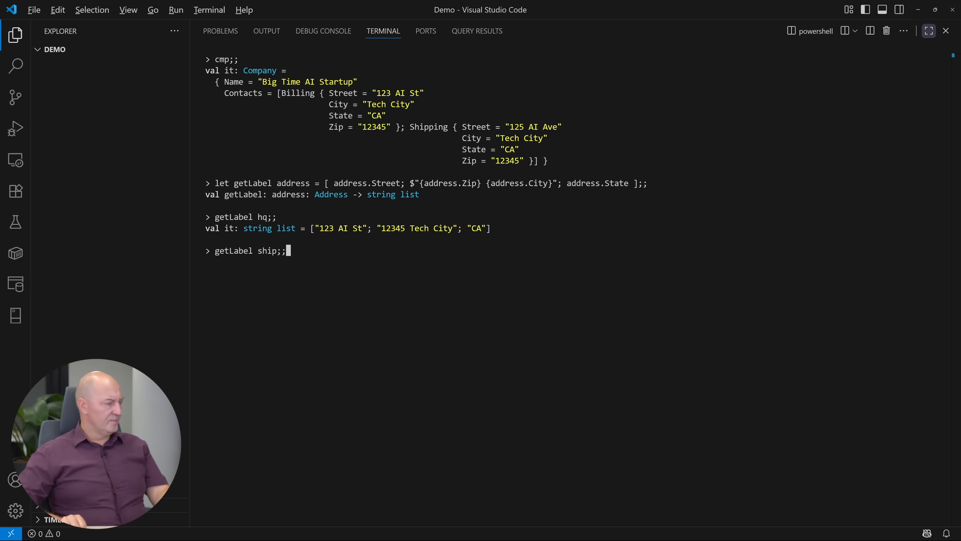
key(Enter)
text(let getShippingAddress company =)
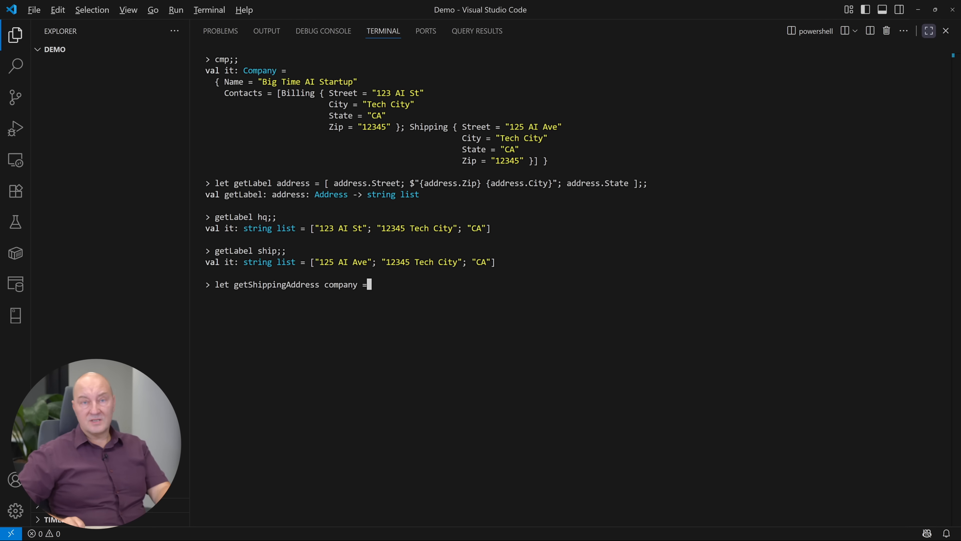
Define getShippingAddress company using List.tryPick over the contacts
text(List.tr)
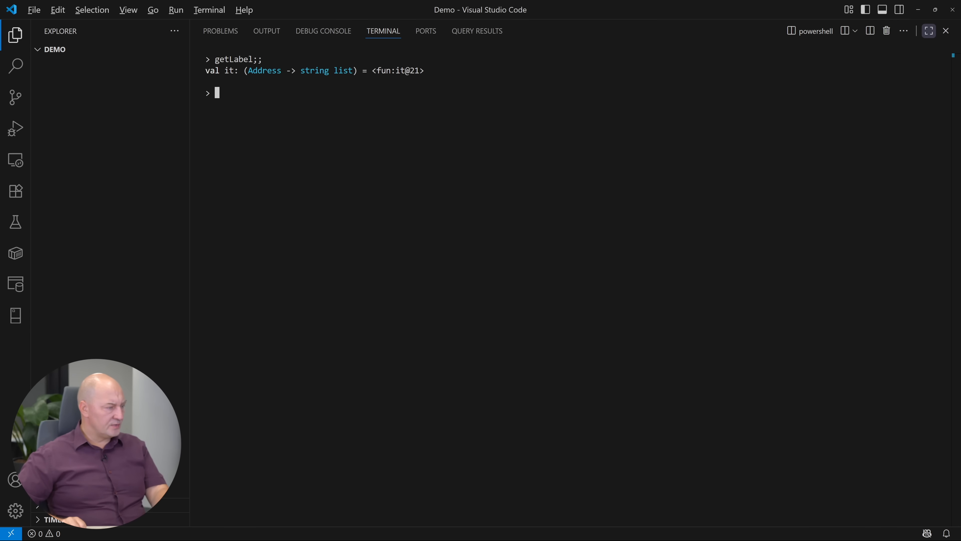
Re-evaluate getLabel, getShippingAddress and cmp in the cleared session
text(g)
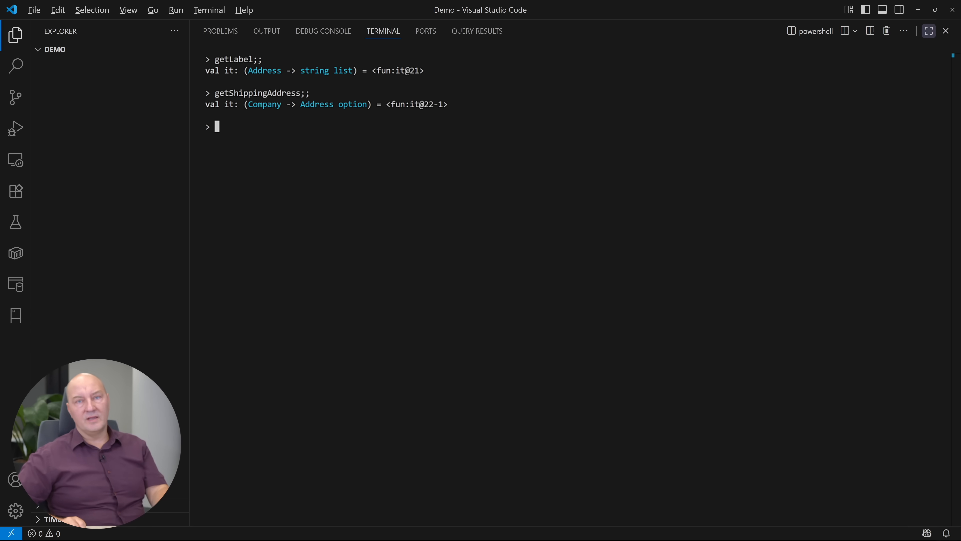
text(cmp;;)
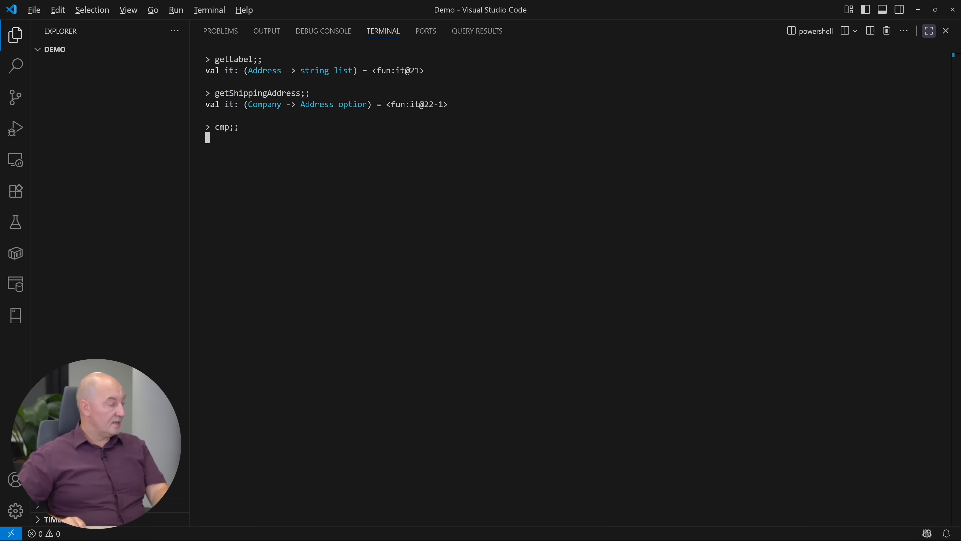
Bind addr = getShippingAddress cmp, then the piped cmp |> getShippingAddress version
text(let addr = getShipping)
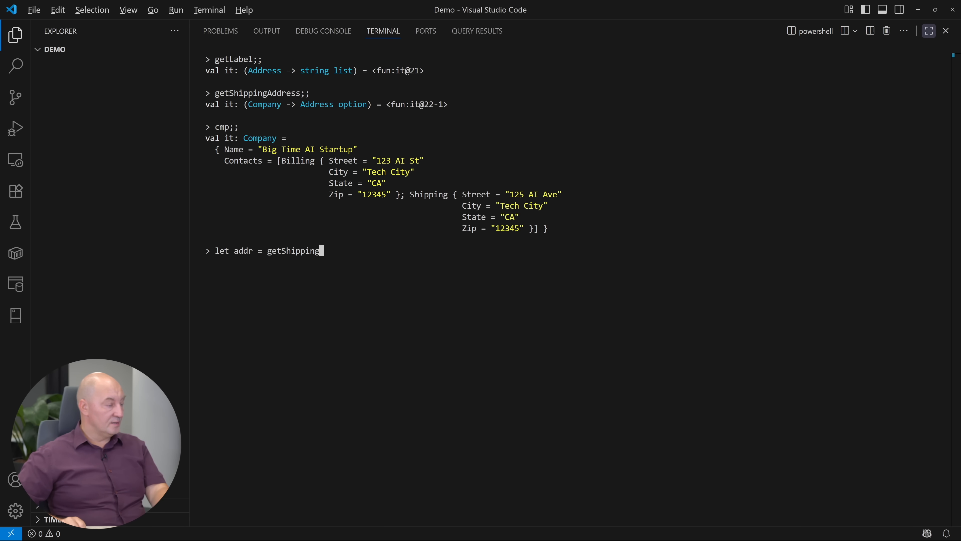
text(Address cmp;;)
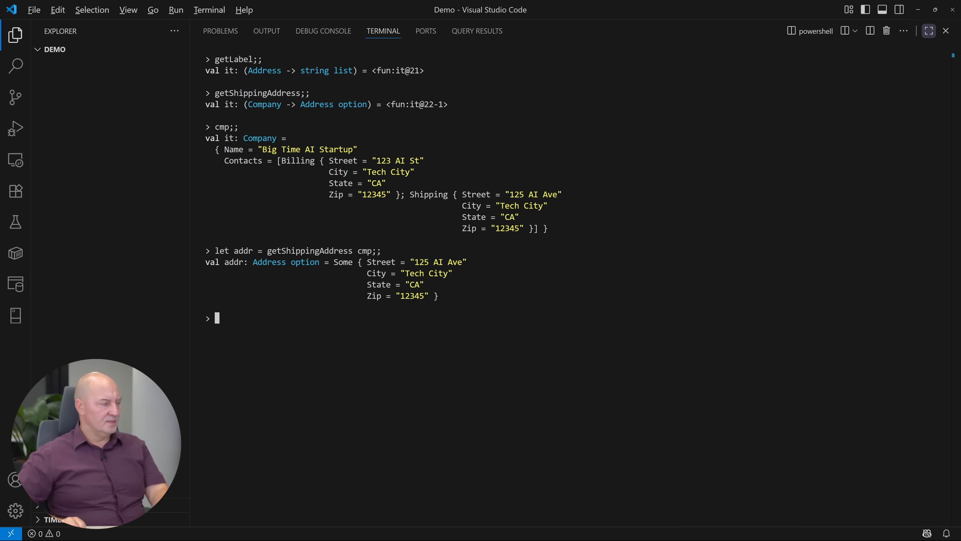
text(let addr = cmp |> getShippingAddress;;)
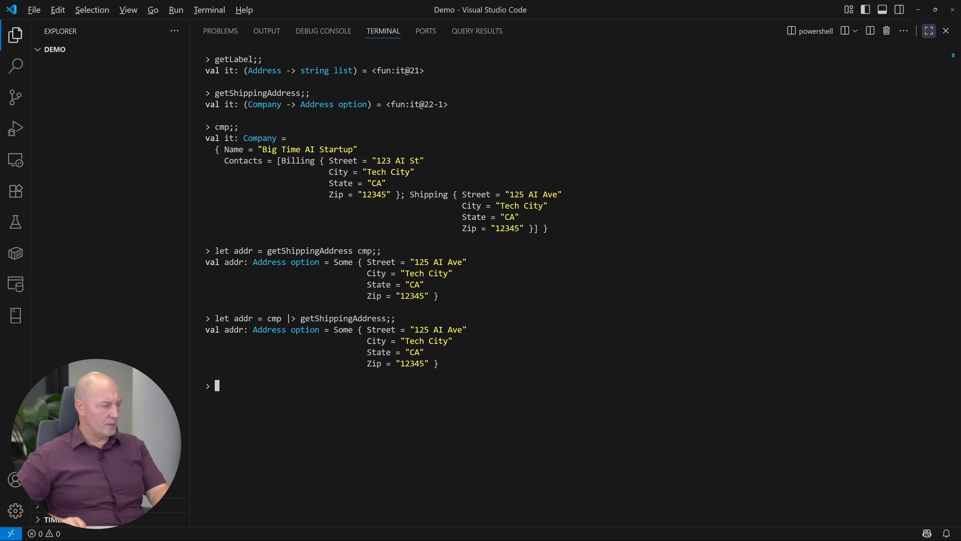
Bind let label = Option.map getLabel addr, yielding Some label list for 125 AI Ave
text(let label = Option.map getLabel addr;;)
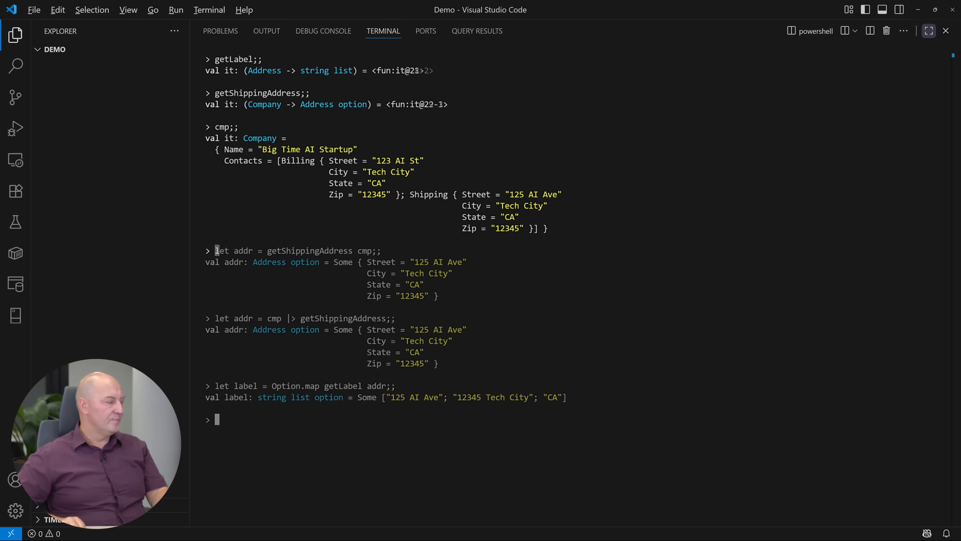
Bind f = Option.map getLabel and evaluate f addr
text(let f = Opti)
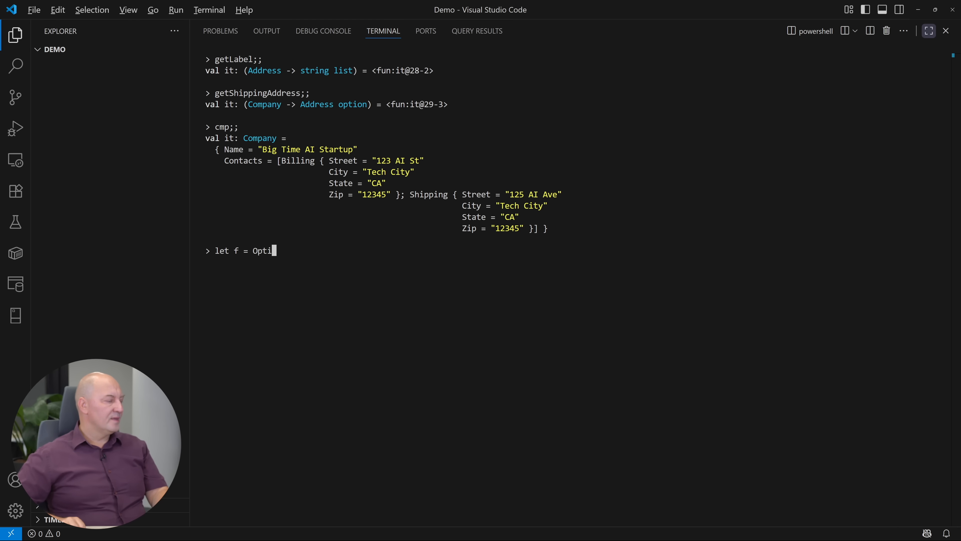
key(Enter)
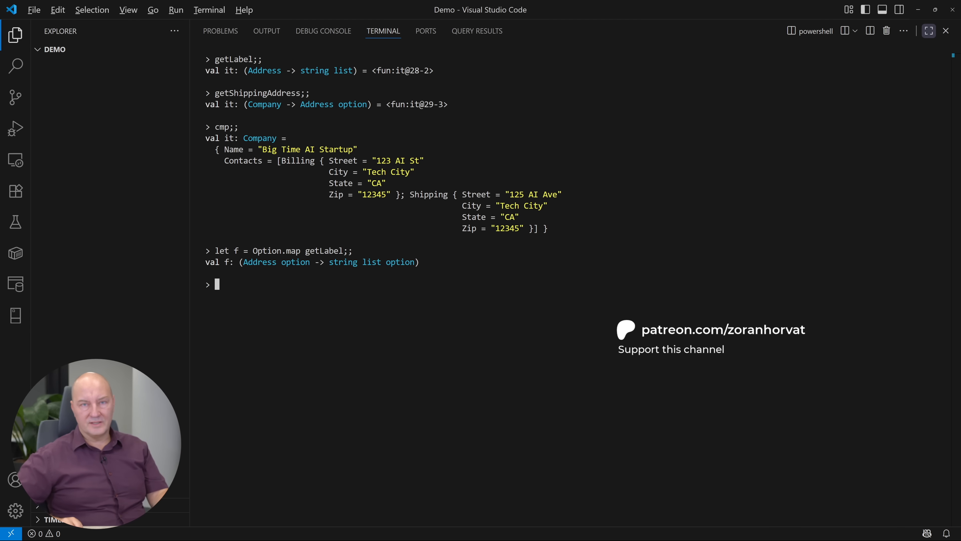
text(f addr;;)
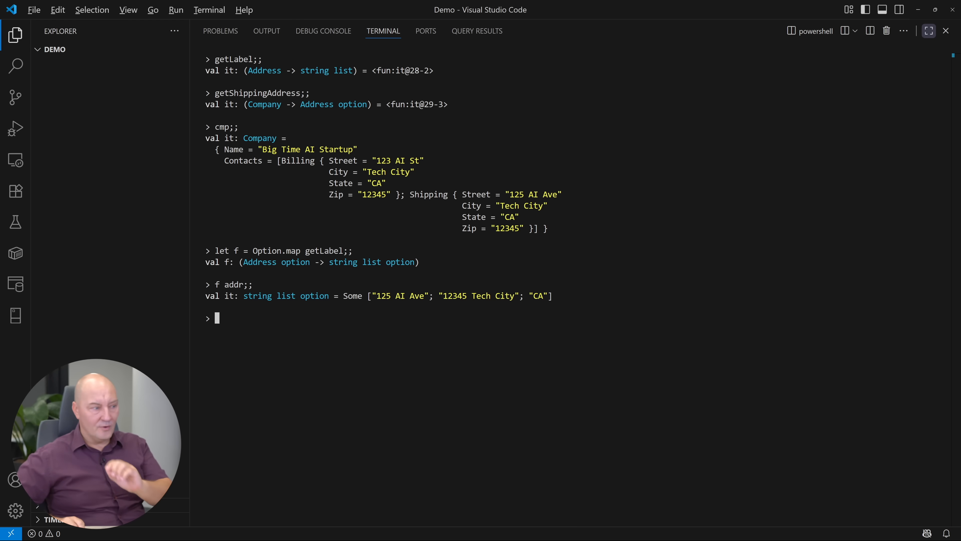
Evaluate addr |> Option.map getLabel to compare with f addr
text(addr |>)
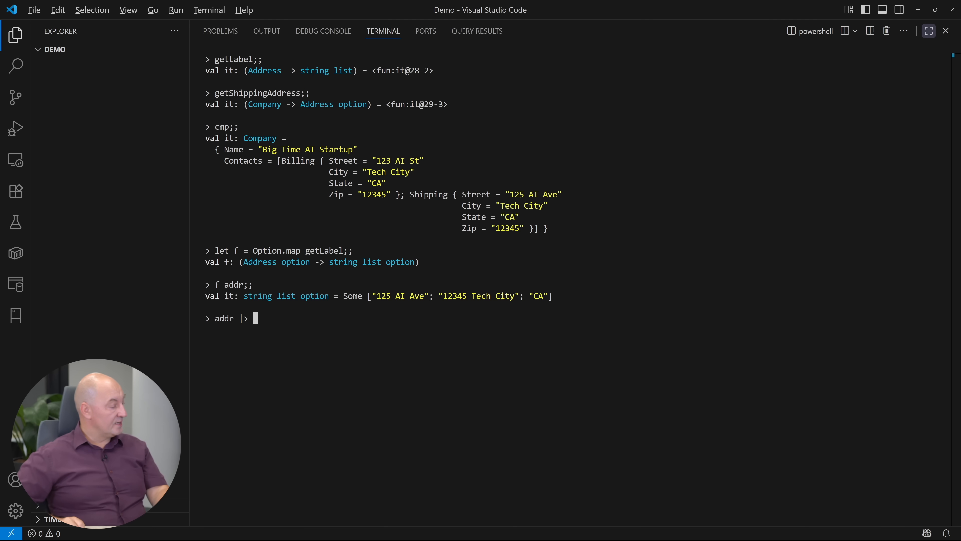
text(Option.map getLabel;;)
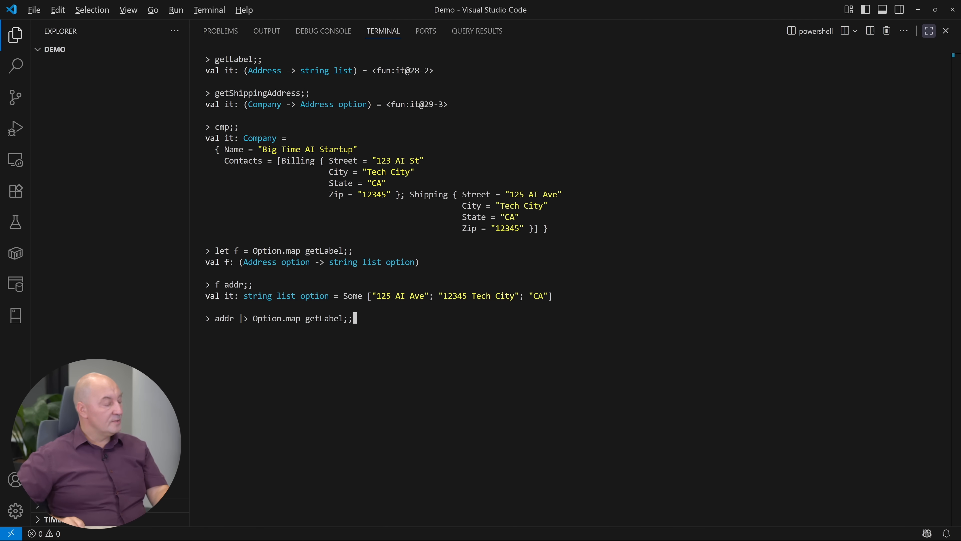
key(Enter)
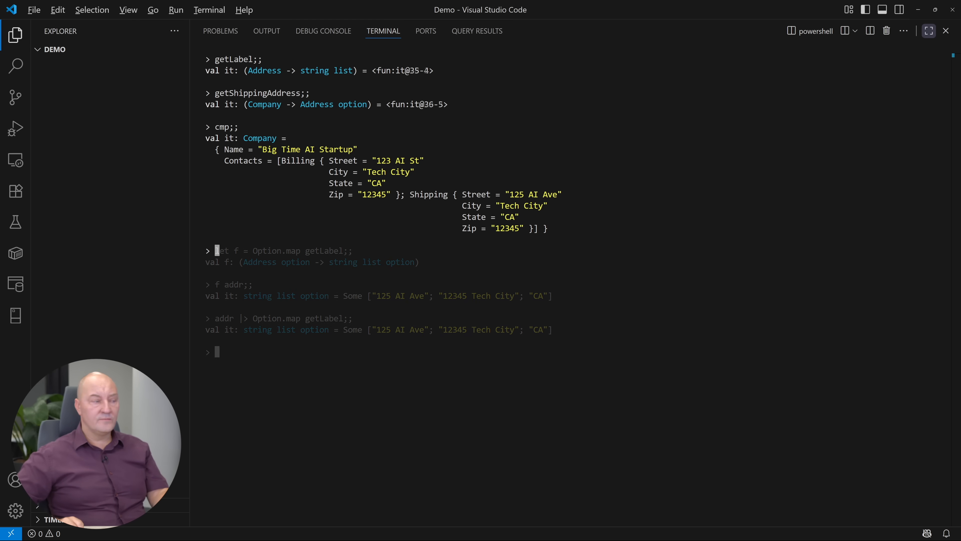
Write let label = cmp |> getShippingAddress |> Option.map getLabel with // Address option comment
text(let label =)
text(|> getShippingAddress)
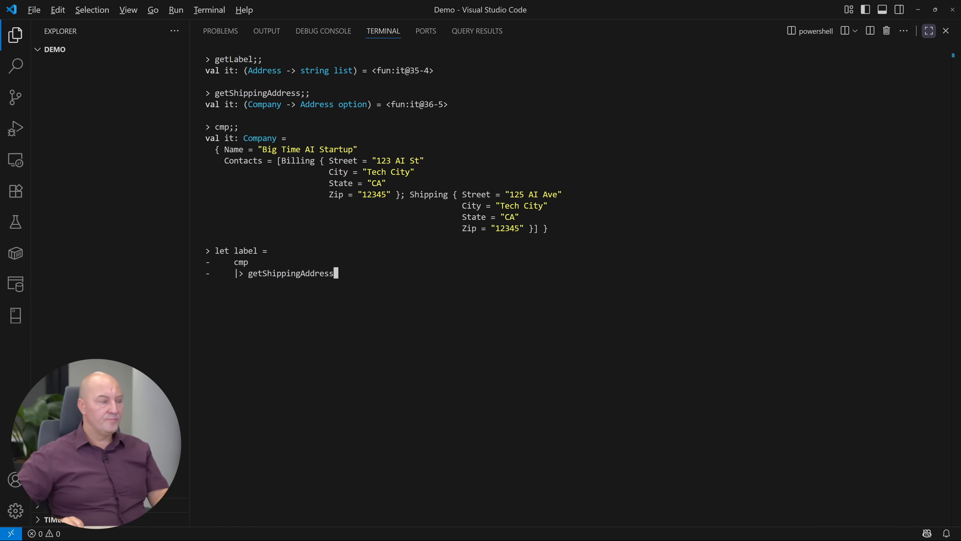
text(// Address opti)
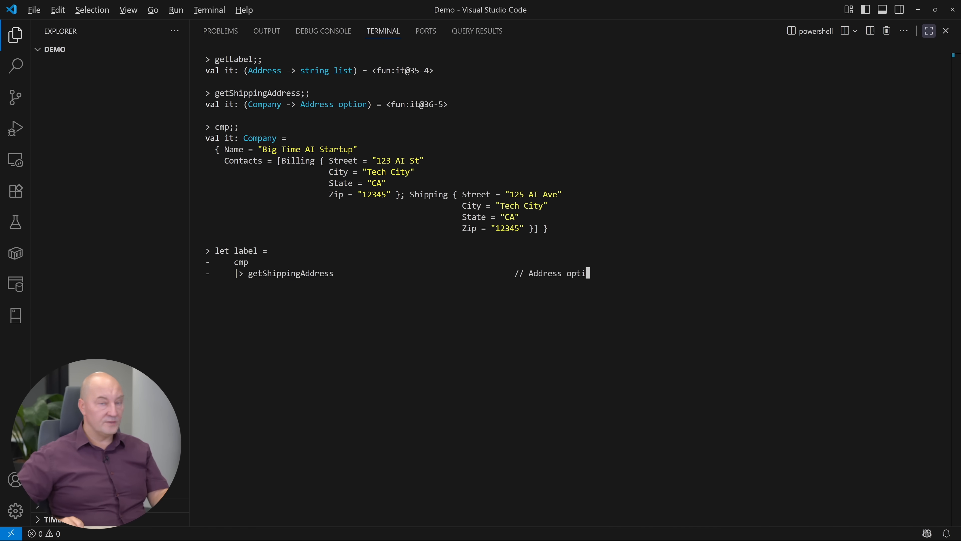
text(|> getLabel)
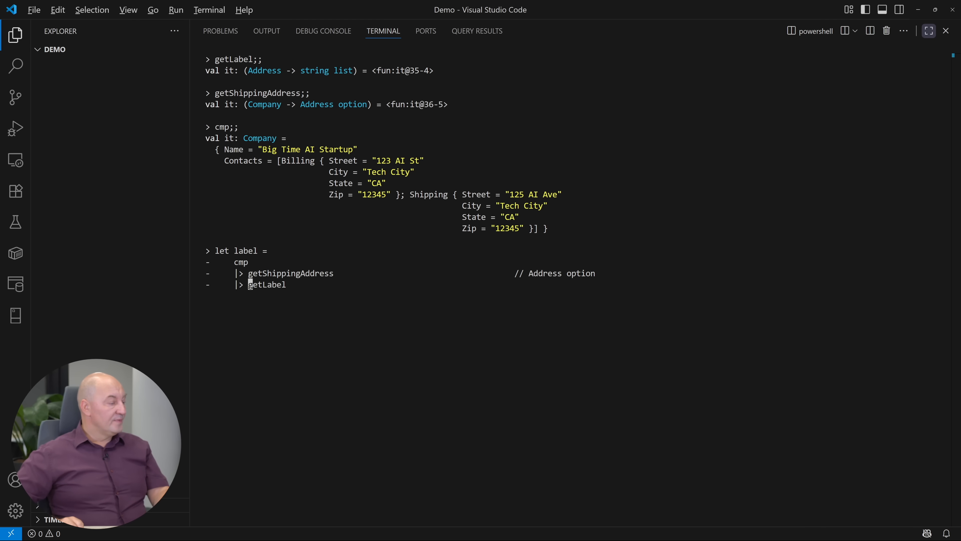
text(Option.map)
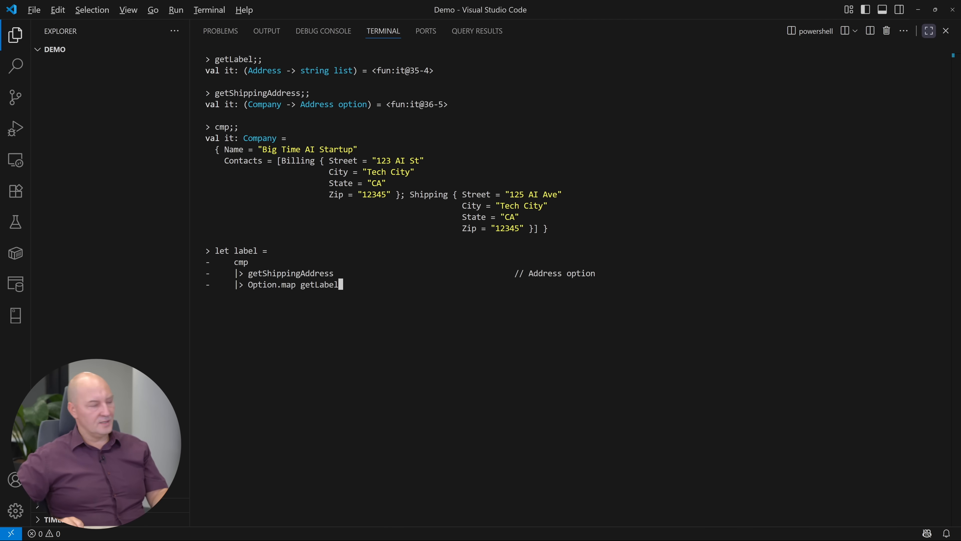
Finish the pipeline with |> Option.defaultValue [] and // string list type comments
text(// string list option)
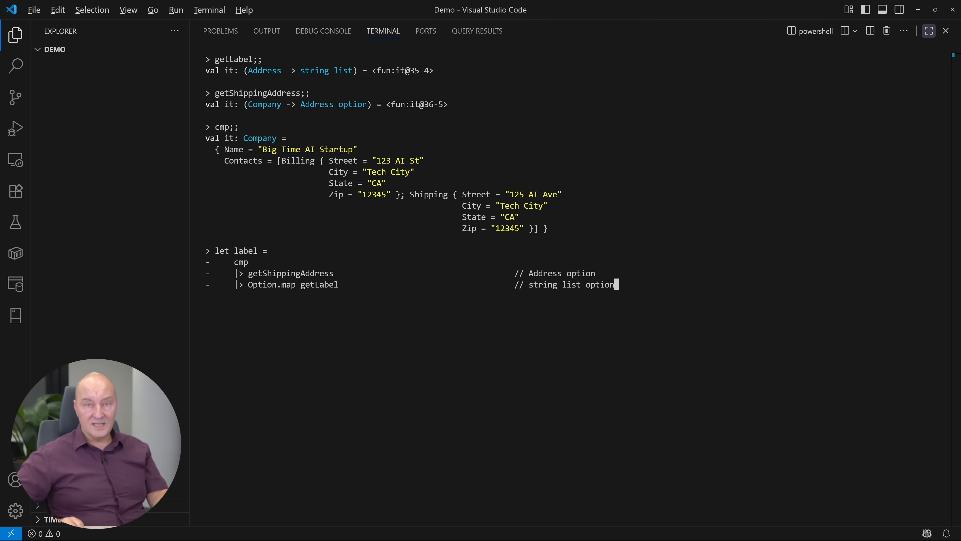
text(|> Option.defaultValue [];;)
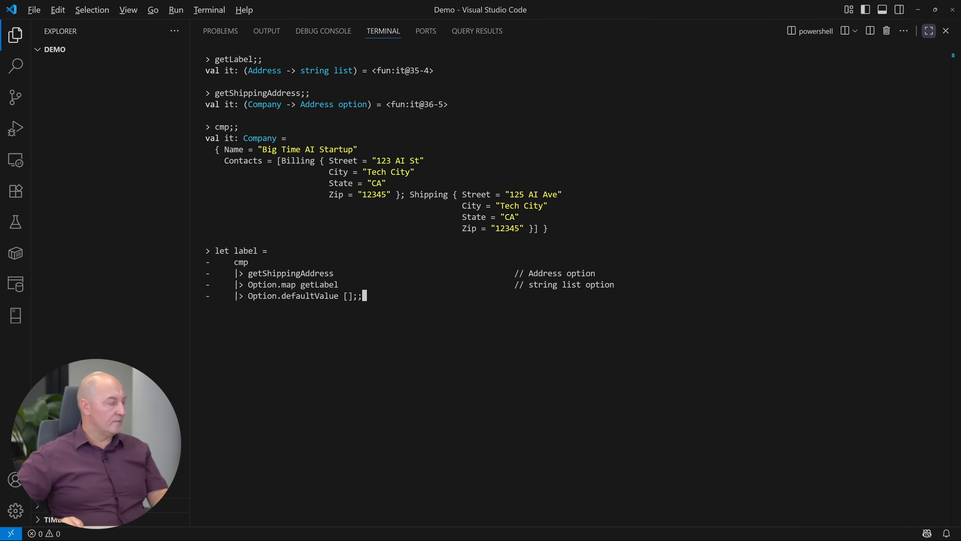
key(Enter)
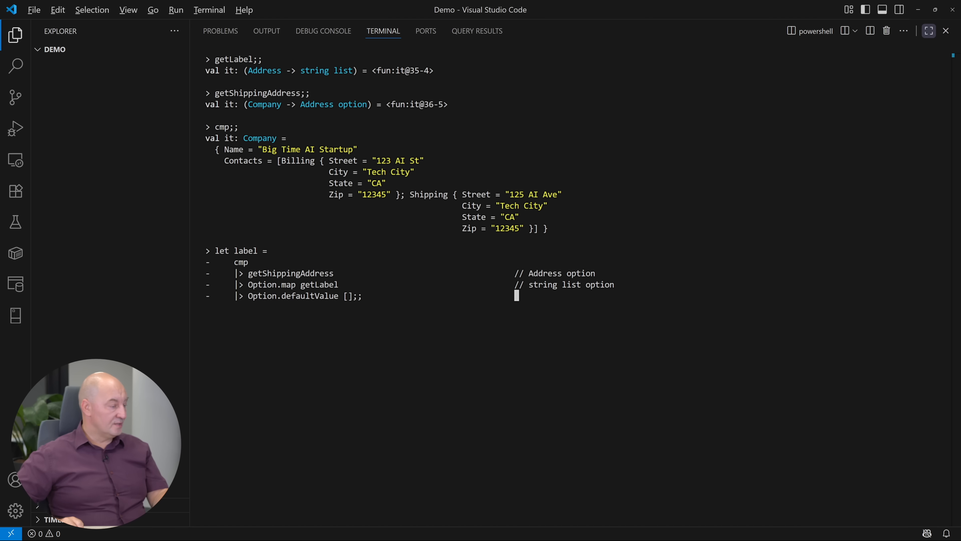
text(// string list)
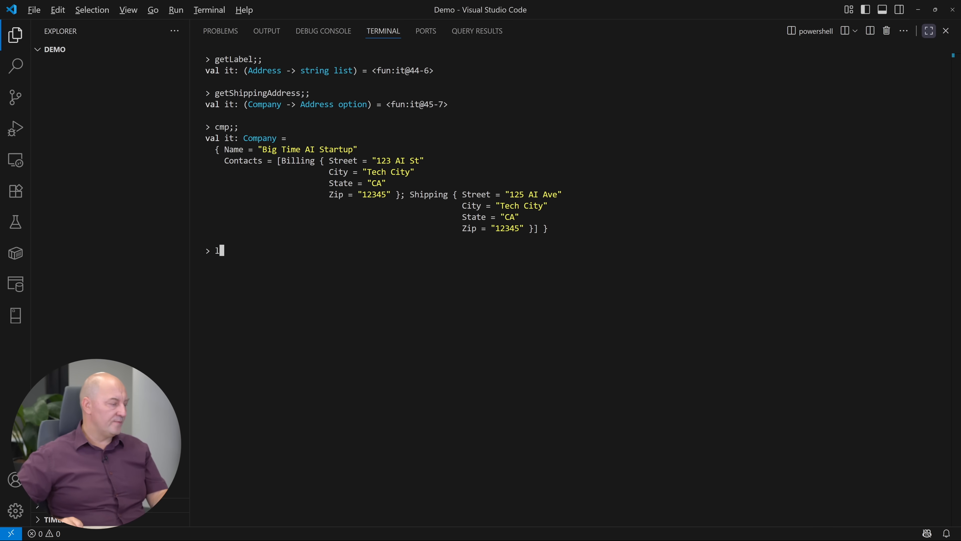
Define getCompanyLabel company = company |> getShippingAddress |> Option.map getLabel |> Option.defaultValue []
text(let getCompanyLabel company =)
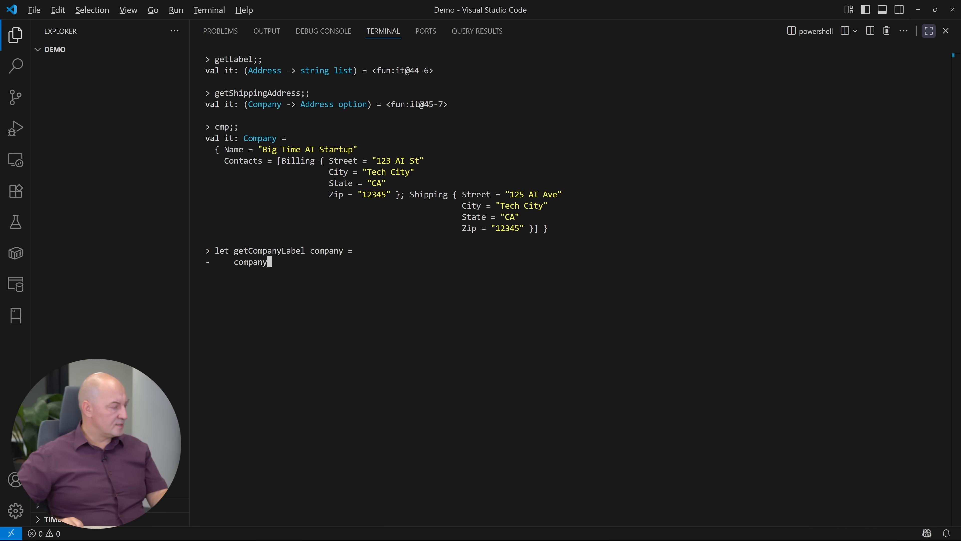
text(|> getShippingAddress)
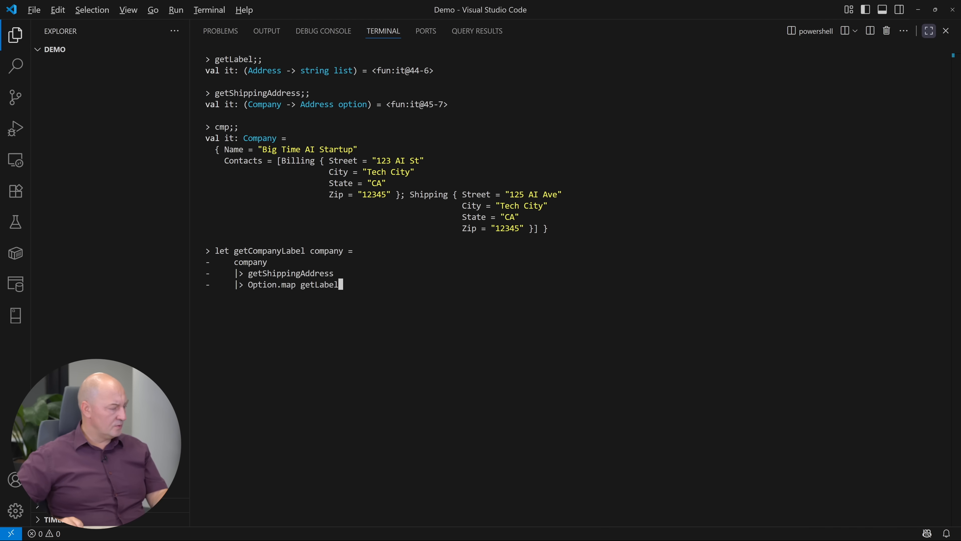
text(|> Option.defaultValue [];;)
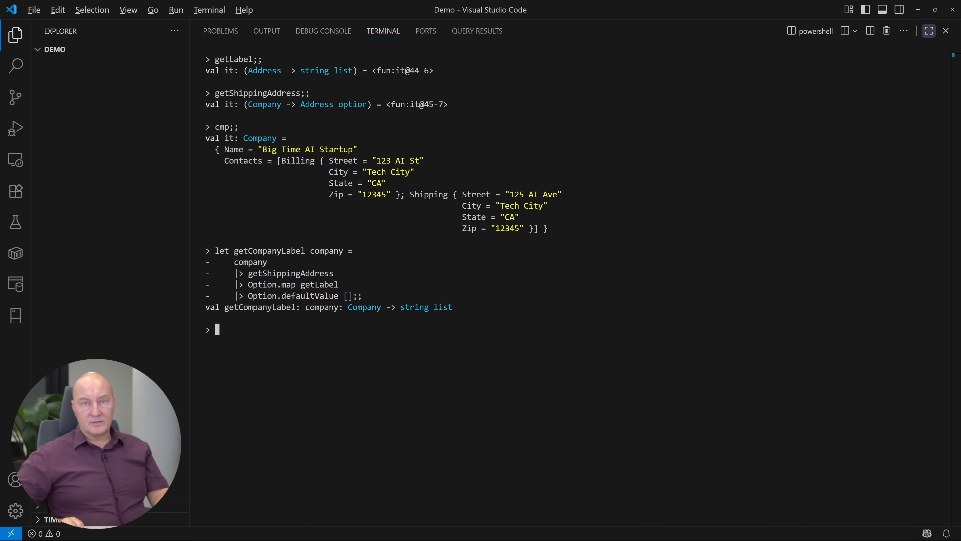
Pipe an inline Other Co. record with [ Mailing hq ] into getCompanyLabel, getting []
text({ Name = "Other Co."; C)
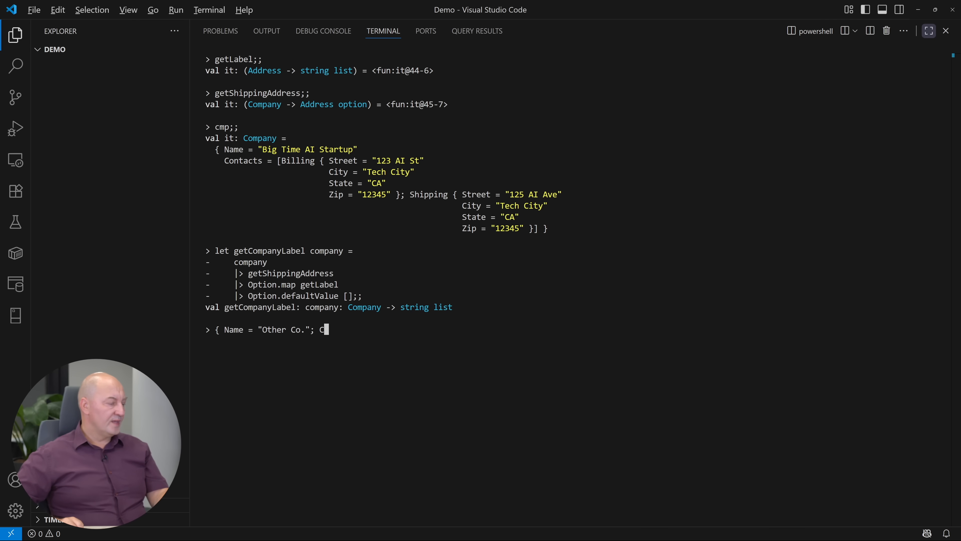
text(ontacts = [ Mailing hq ] })
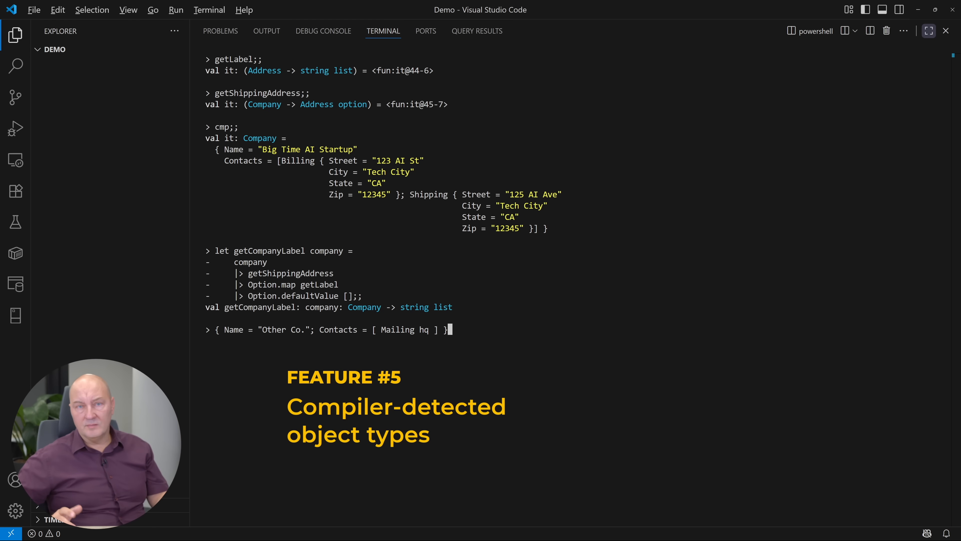
text(|> getCompanyLabel;;)
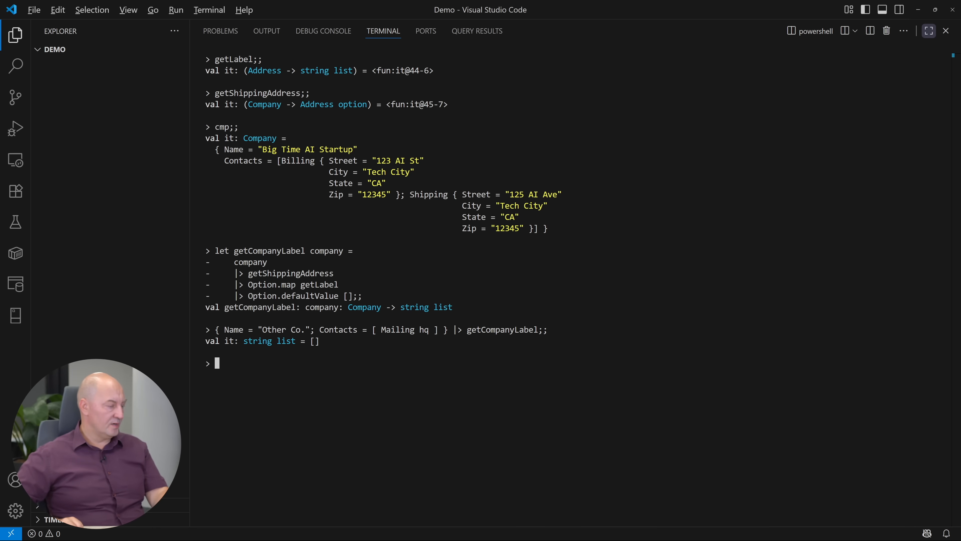
Pipe a Third Co. record with [ Mailing hq; Shipping ship ] into getCompanyLabel, getting the 125 AI Ave label
text({ Nam)
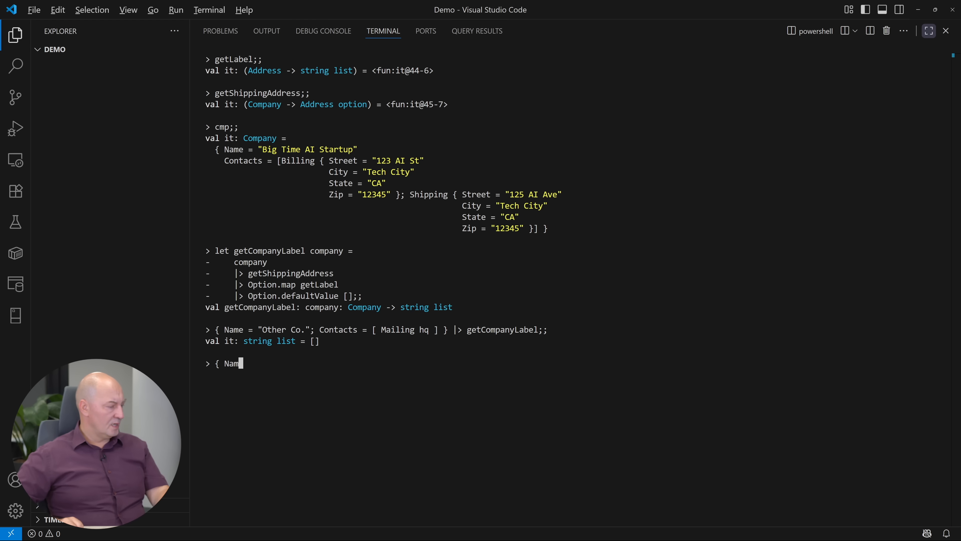
text(e = "Third Co."; Contacts = [ Mailing hq; Ship)
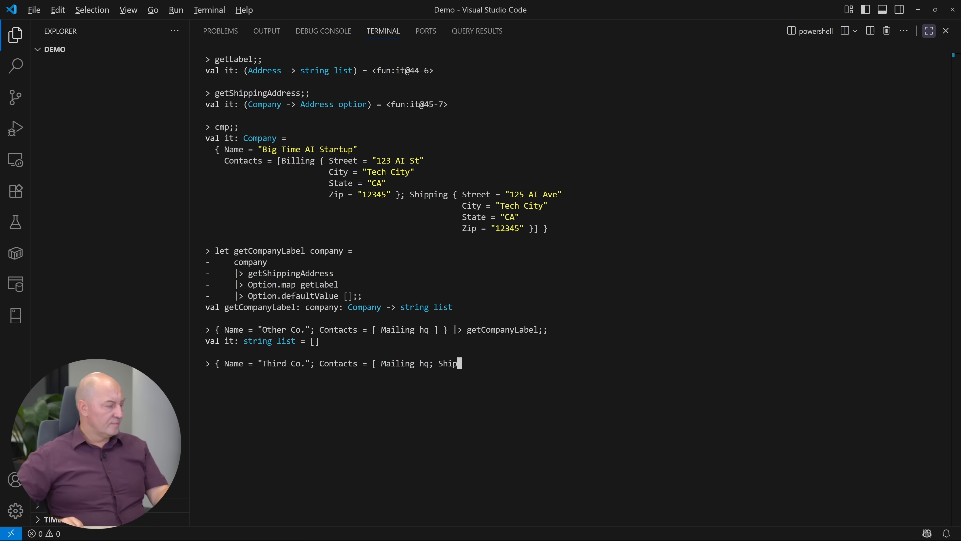
text(ping ship ] } |> getCompanyLabel;;)
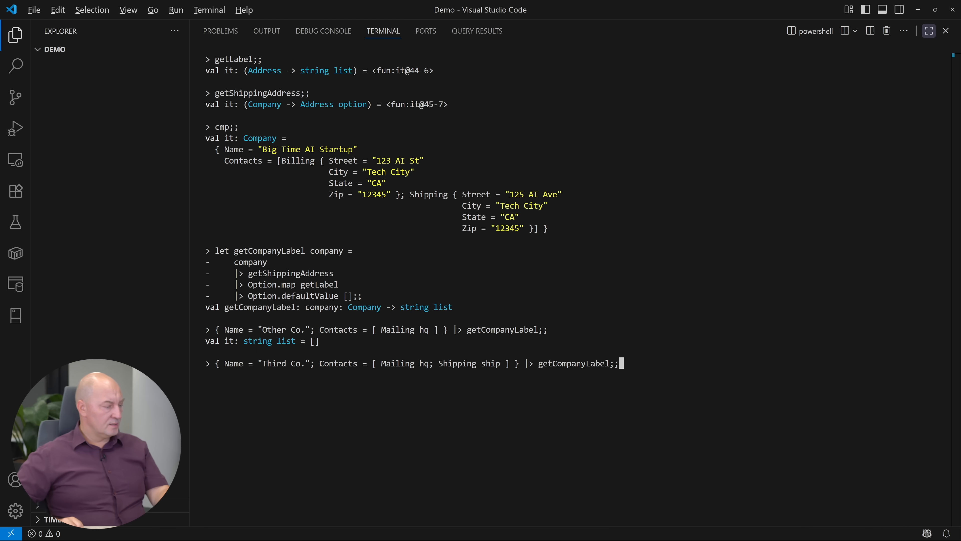
key(Enter)
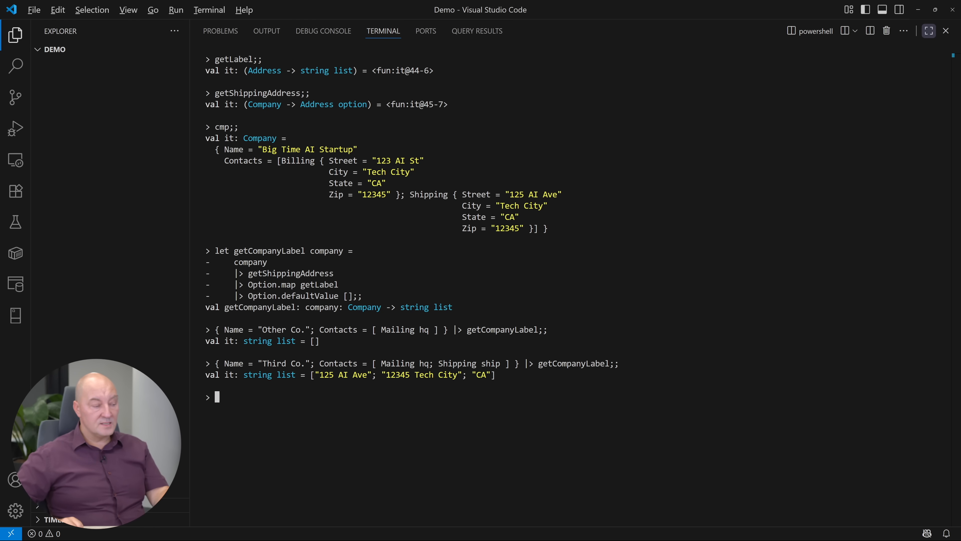